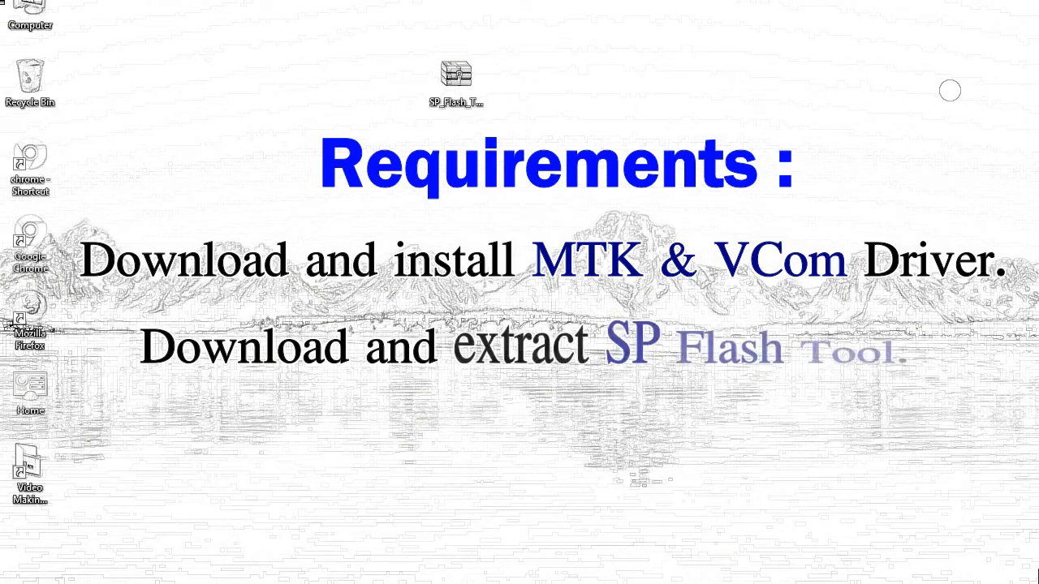
- Extract the SP_Flash_Tool_v5.1728_Win zip archive to the desktop beside the zip
right_click(456, 77)
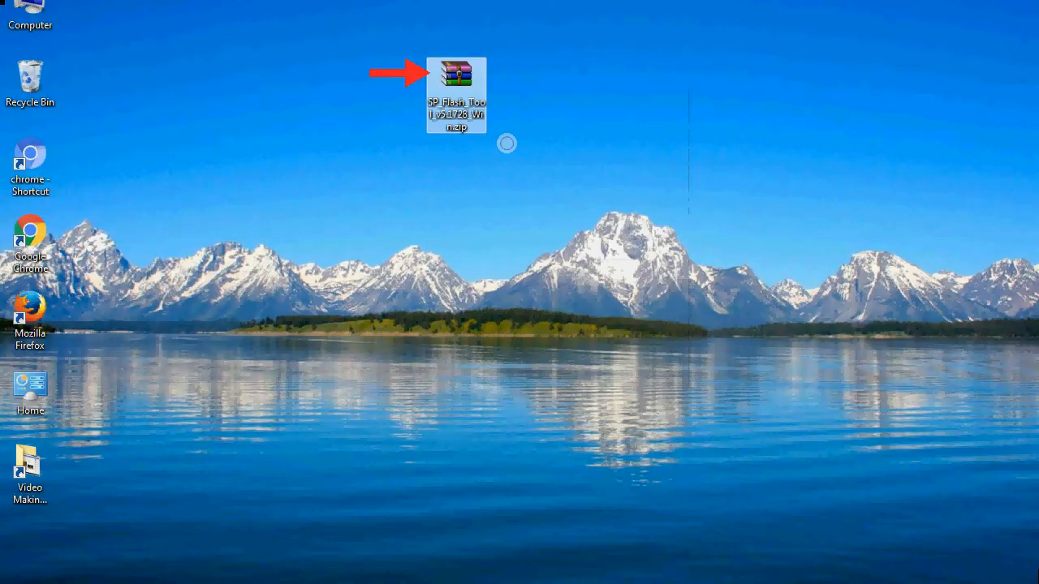
double_click(455, 73)
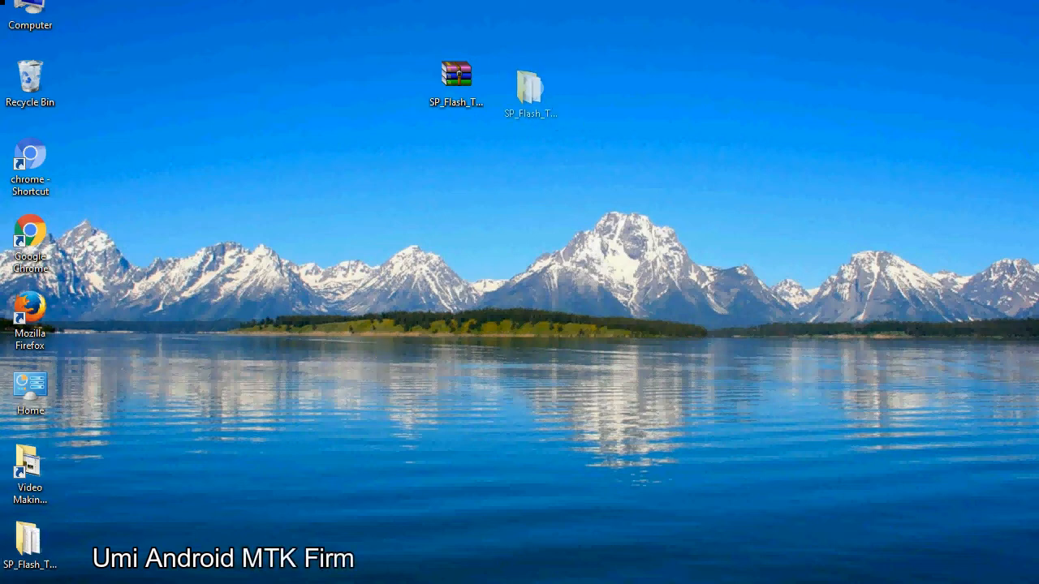
left_click(529, 89)
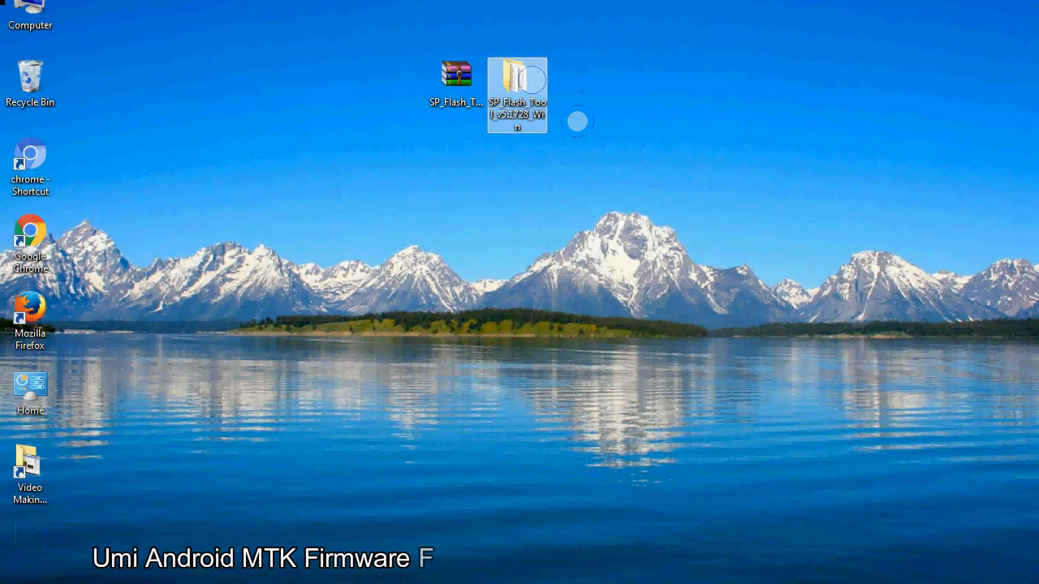
- Launch flash_tool.exe from inside the extracted SP_Flash_Tool_v5.1728_Win folder
double_click(517, 85)
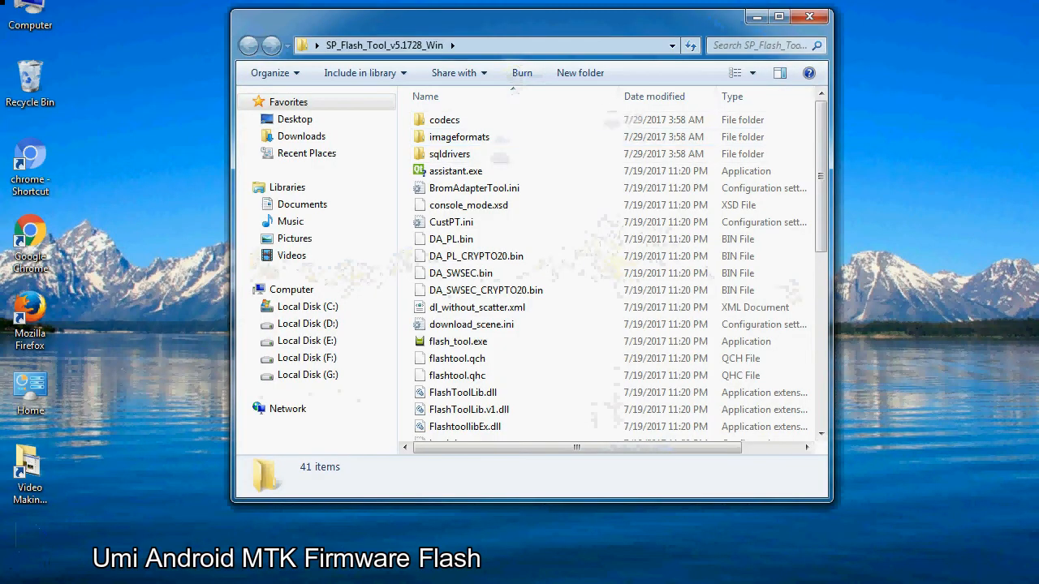
scroll("down", 3)
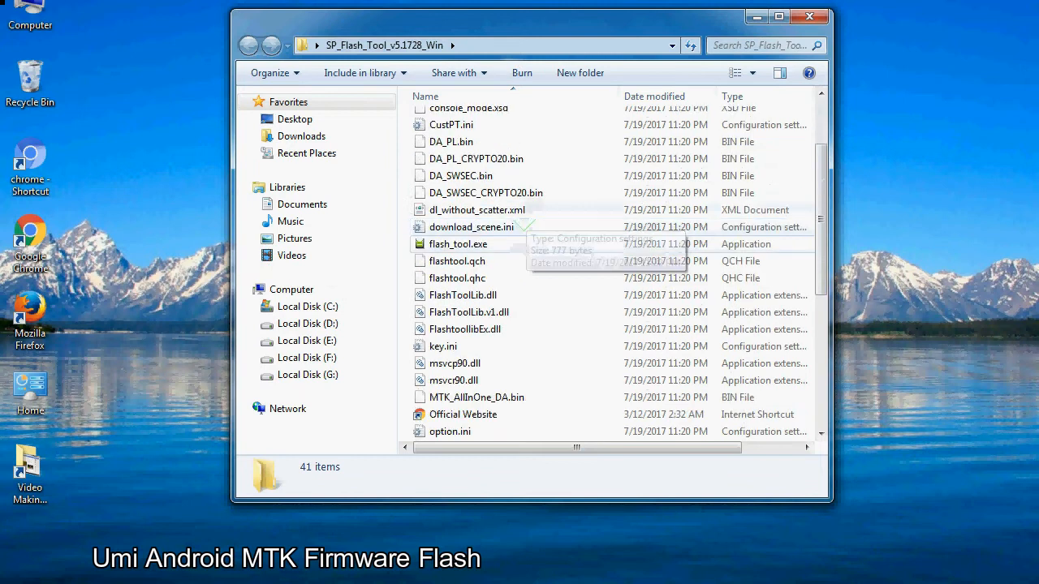
right_click(458, 244)
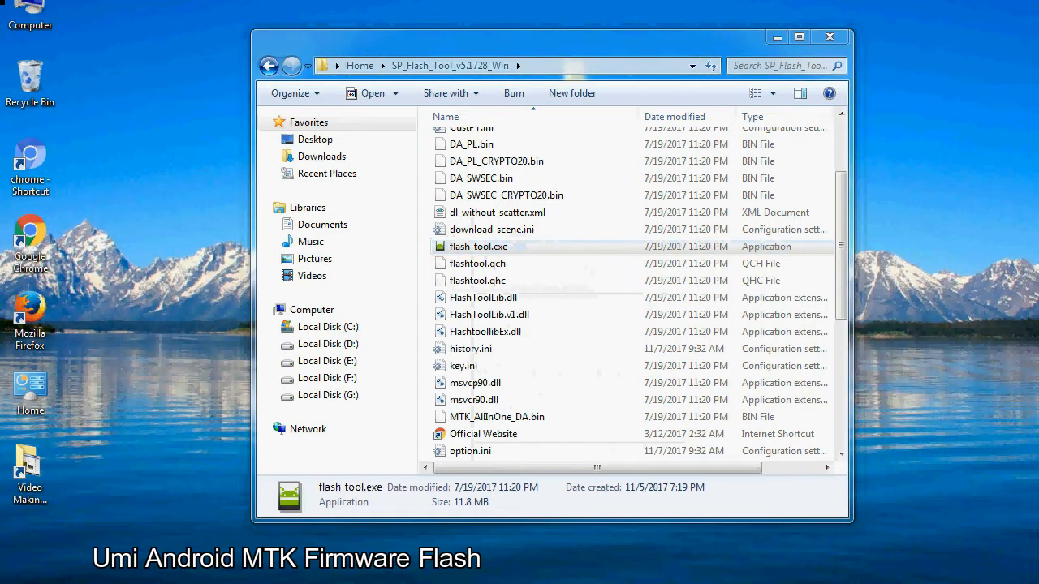
double_click(478, 246)
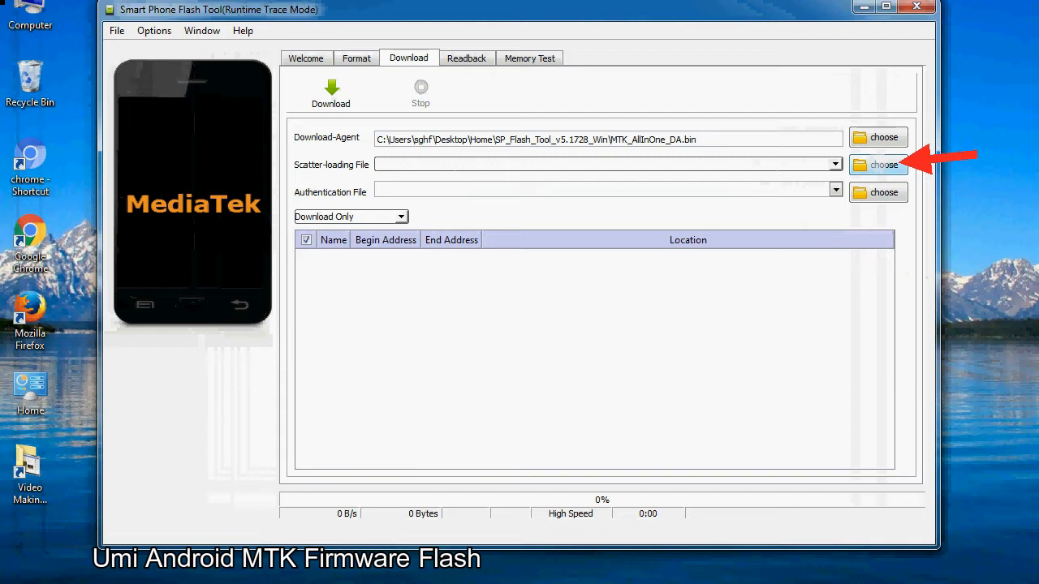
- Browse for the Scatter-loading File, reaching the Firmware folder with MT6XXX_Android_scatter.txt
left_click(877, 164)
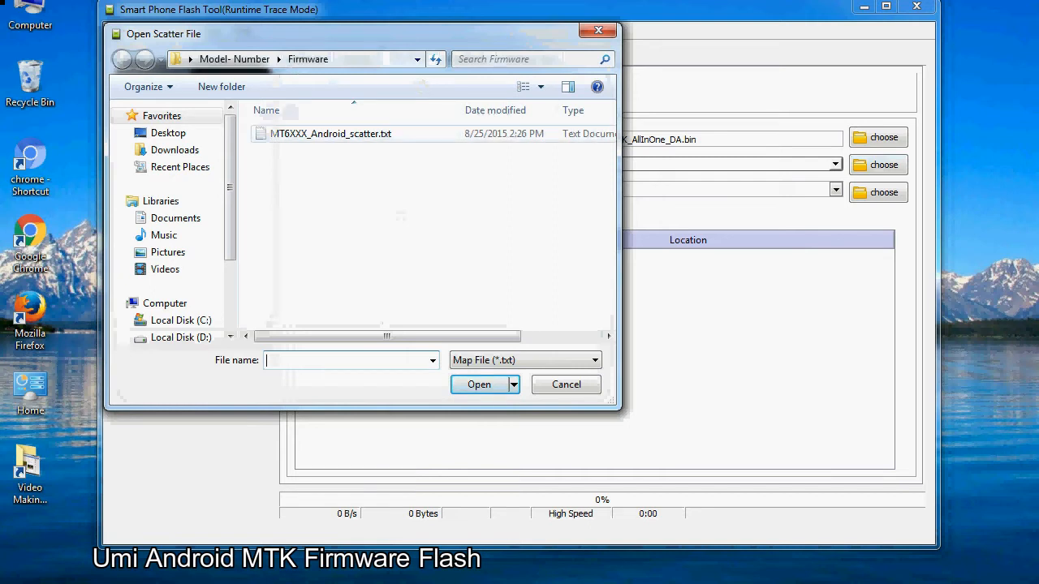
- Load MT6XXX_Android_scatter.txt so all MT6582 partitions from PRELOADER to USRDATA are checked
left_click(330, 134)
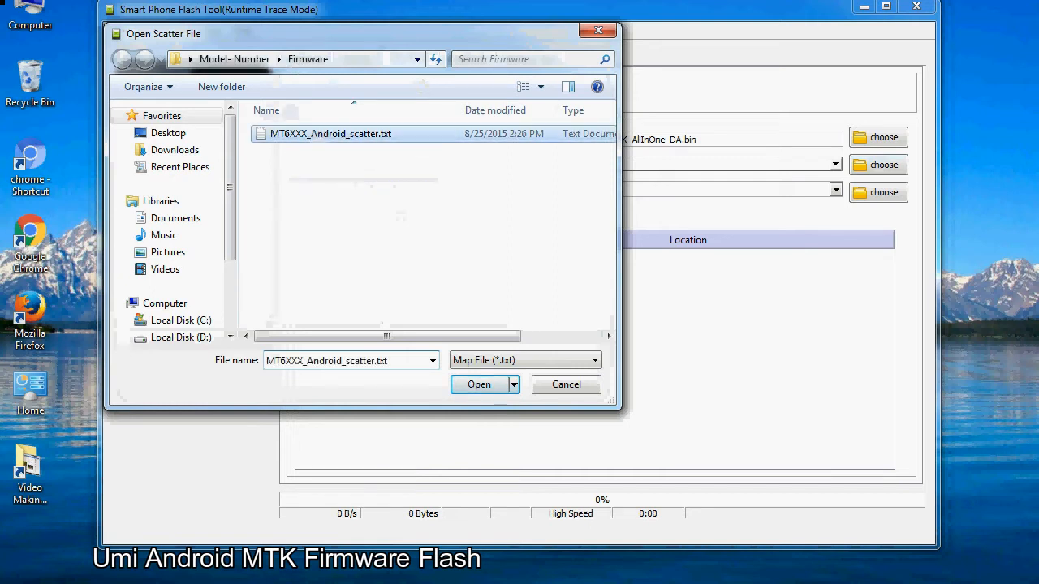
left_click(478, 384)
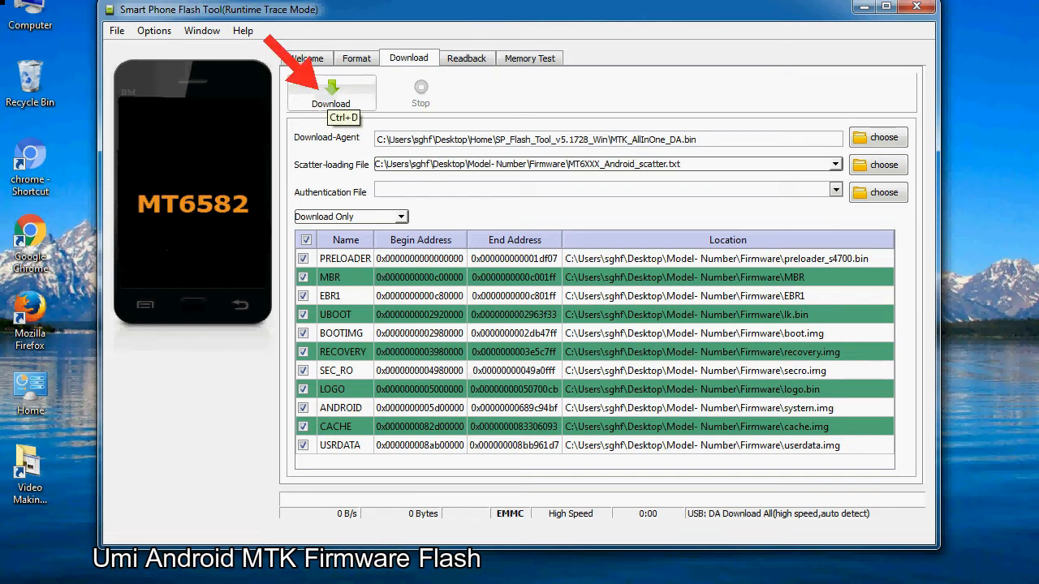
- Start the firmware Download to flash the MT6582 phone
left_click(330, 92)
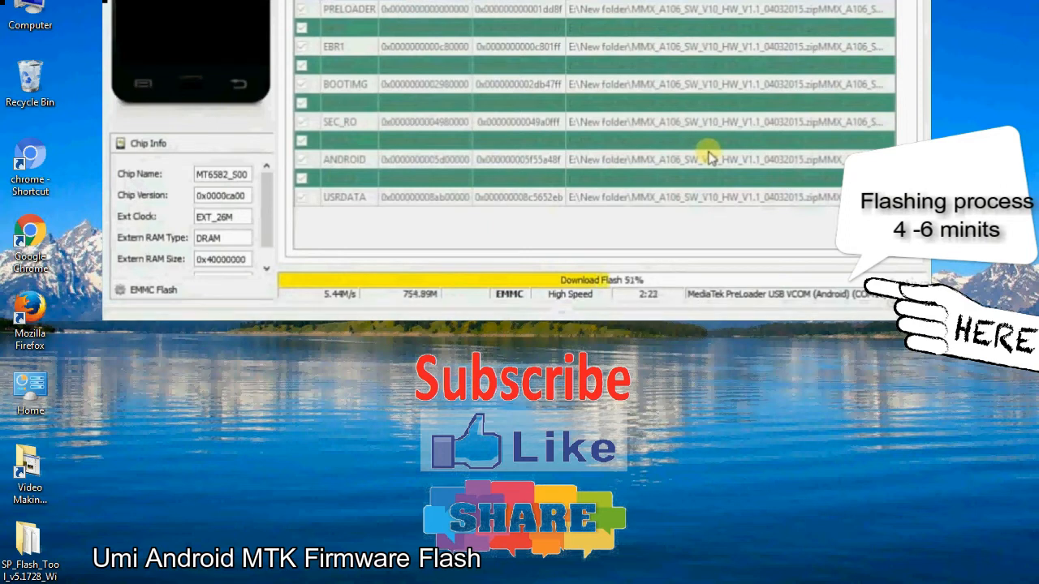
mouse_move(345, 300)
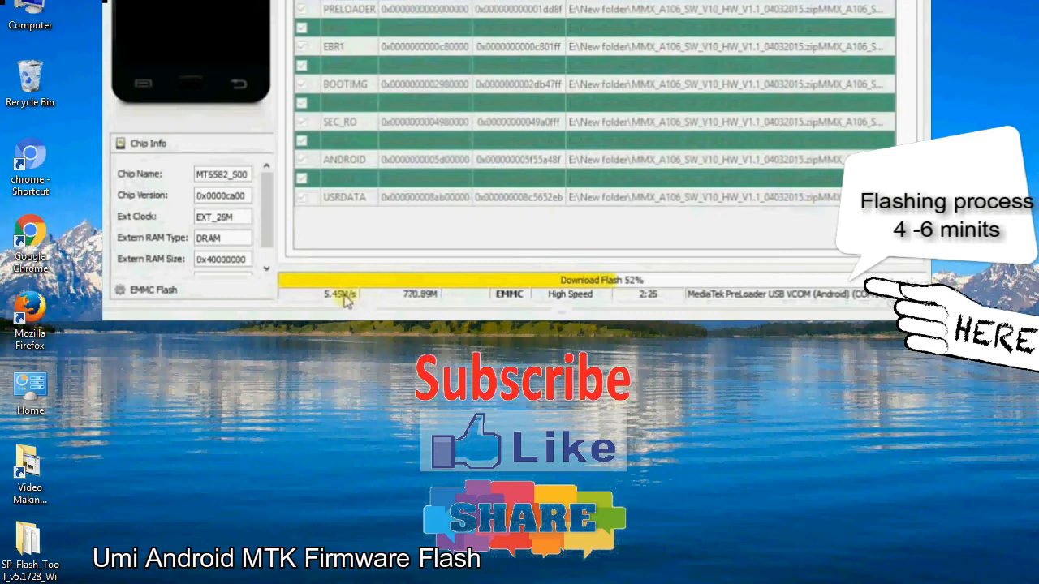